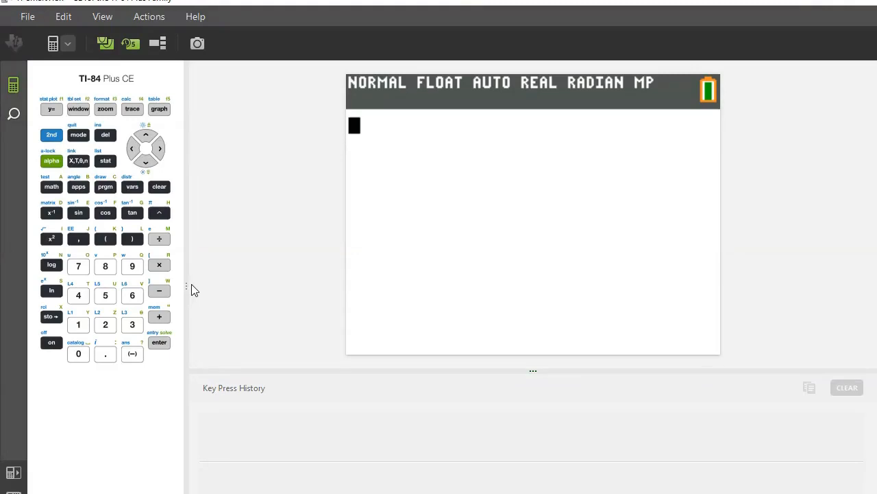
Widen the keypad panel and bring up the STAT menu with its list-editing options
drag(187, 285, 253, 285)
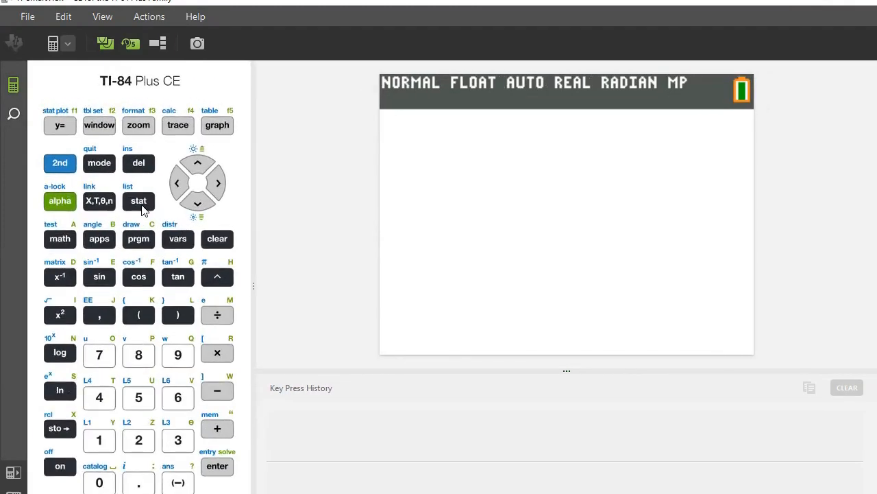
click(139, 201)
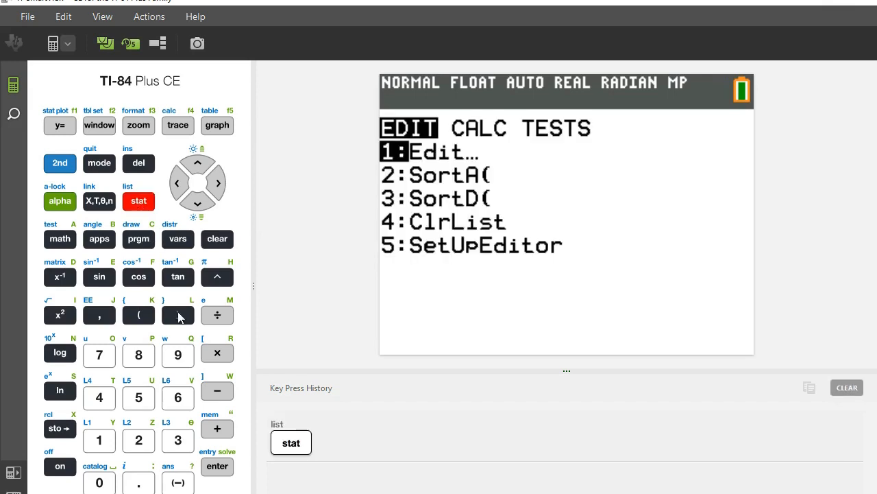
click(217, 467)
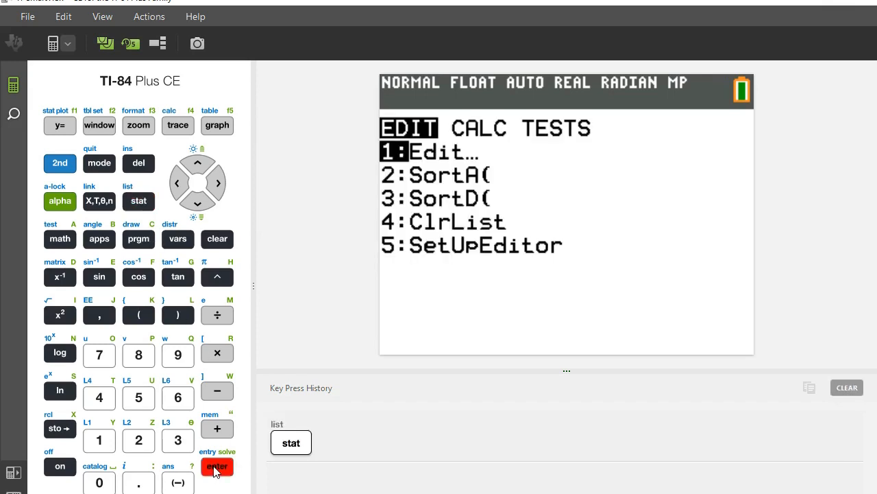
Enter 1, 2, 3, 4 into L1 and 2, 7, 12, 15 into L2
click(218, 467)
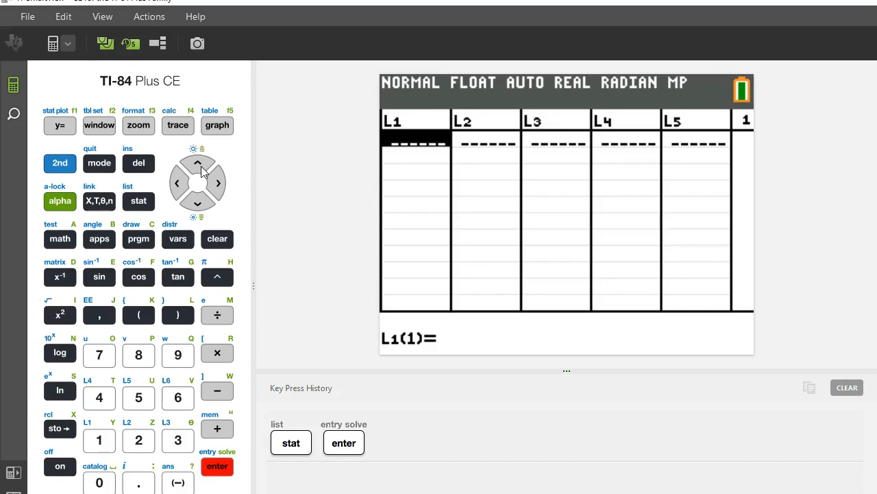
mouse_move(225, 191)
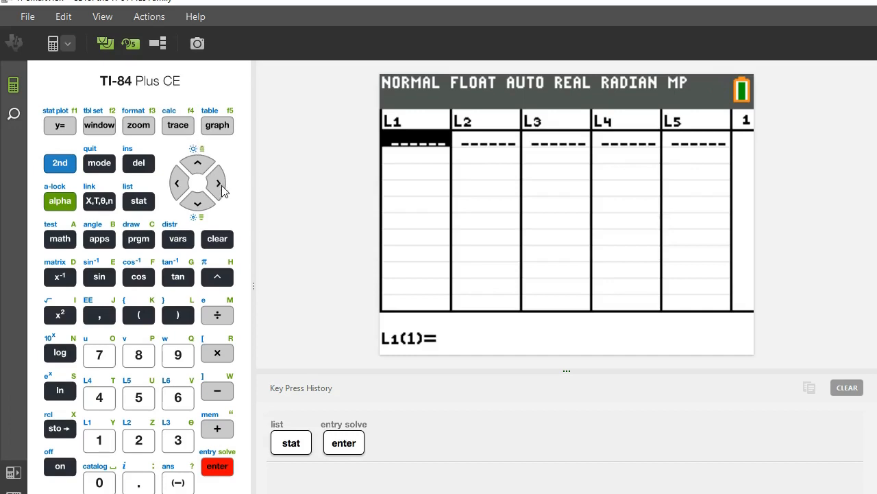
mouse_move(221, 183)
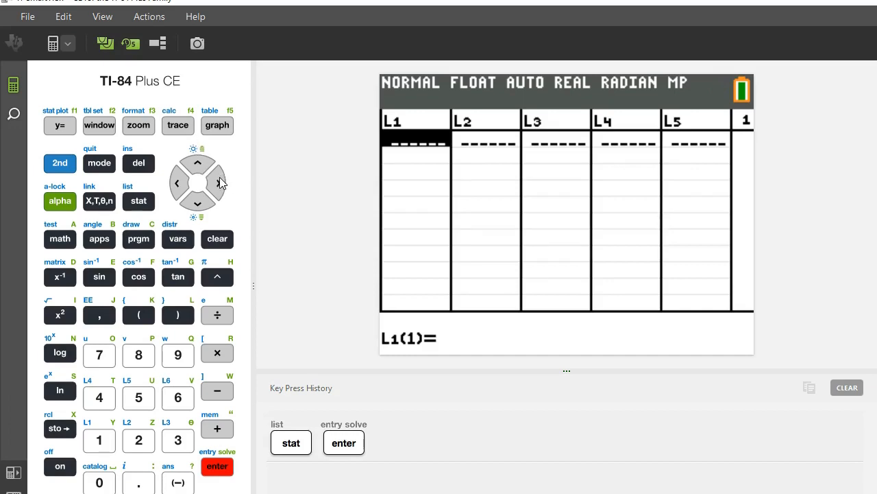
mouse_move(113, 401)
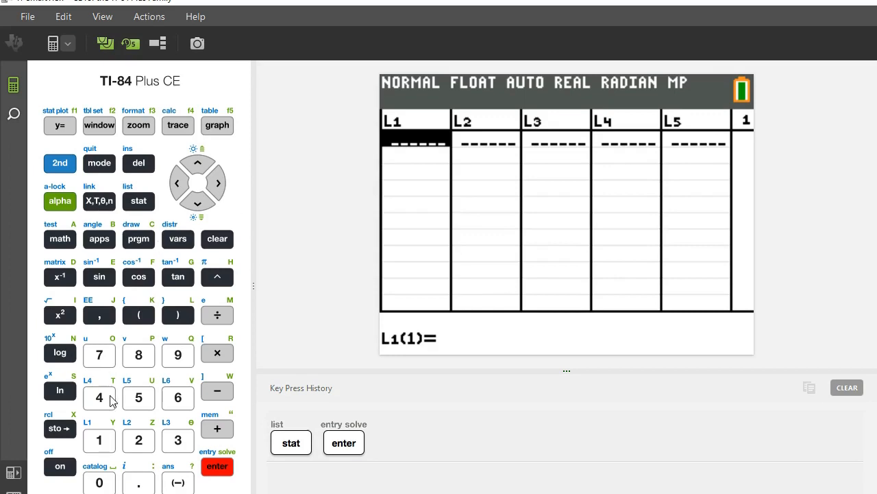
click(100, 440)
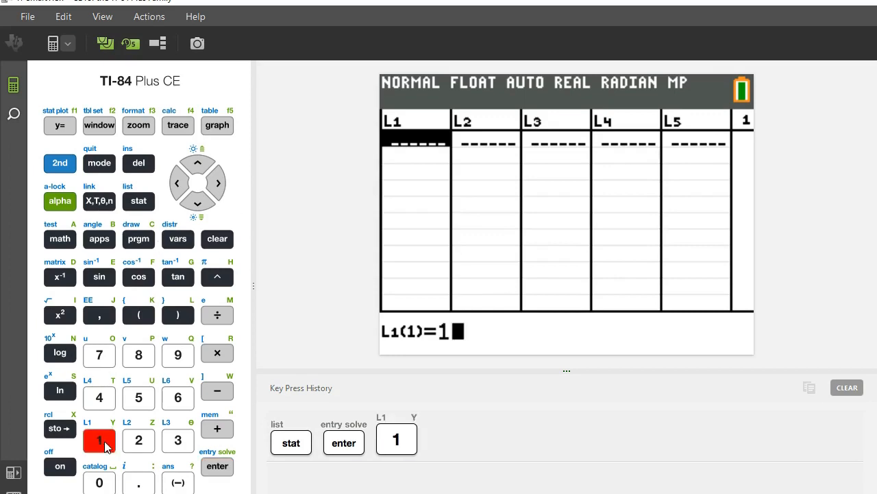
click(217, 466)
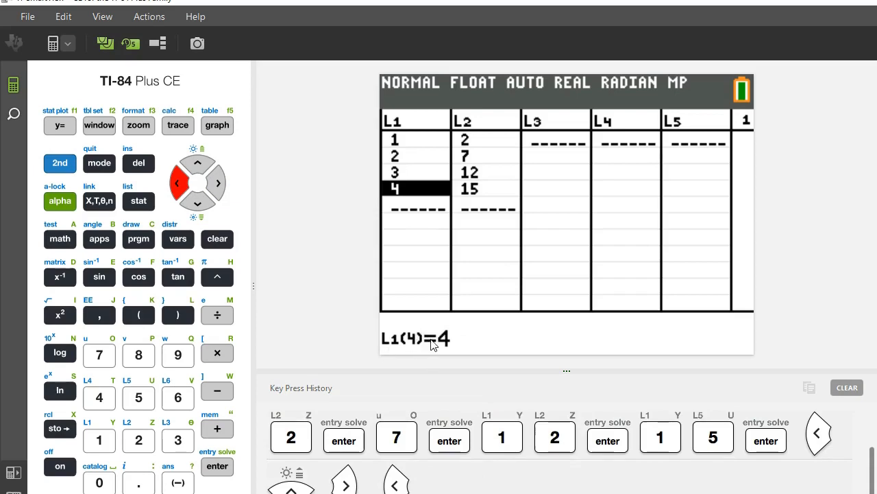
click(218, 183)
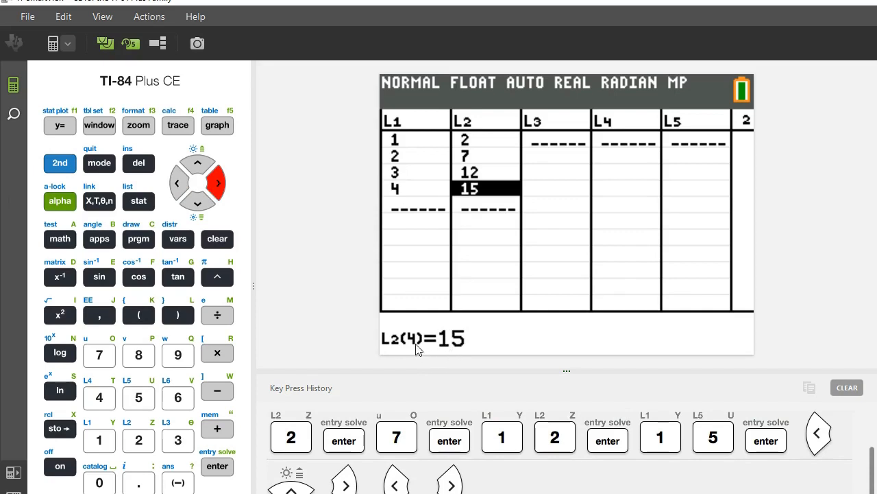
mouse_move(205, 178)
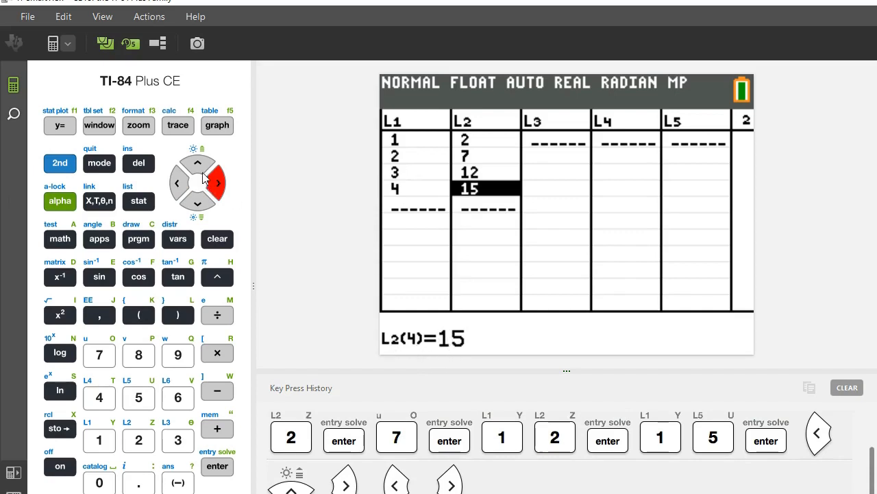
click(198, 163)
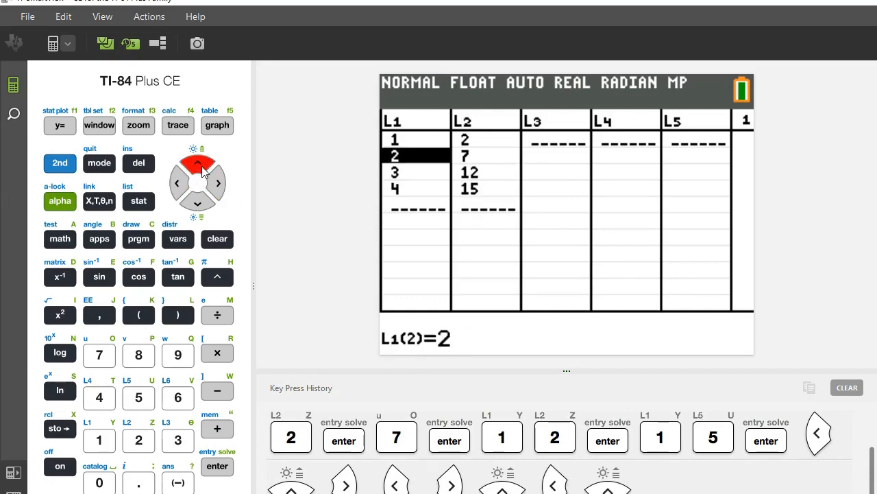
click(138, 200)
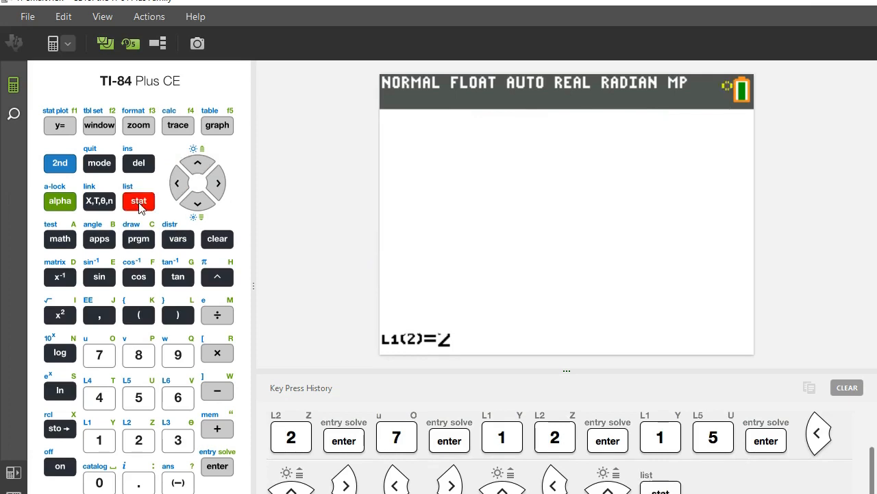
Run LinReg(ax+b) from STAT CALC with Xlist L1 and Ylist L2
click(139, 200)
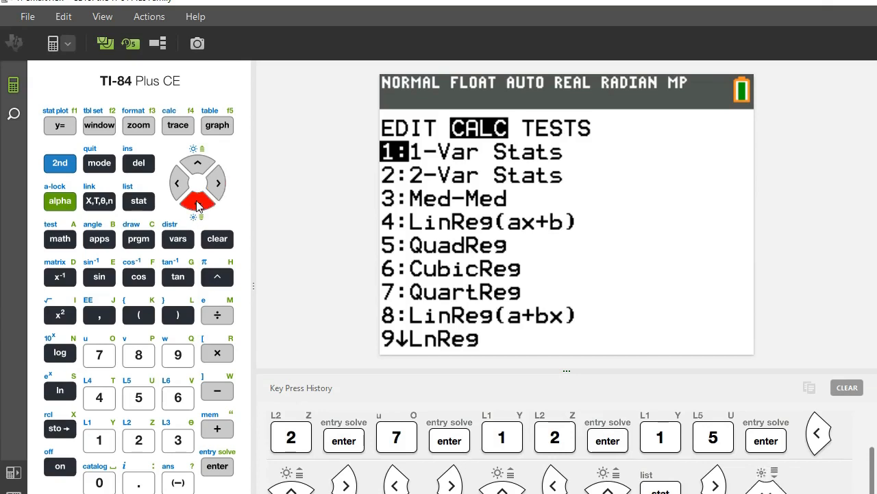
click(198, 201)
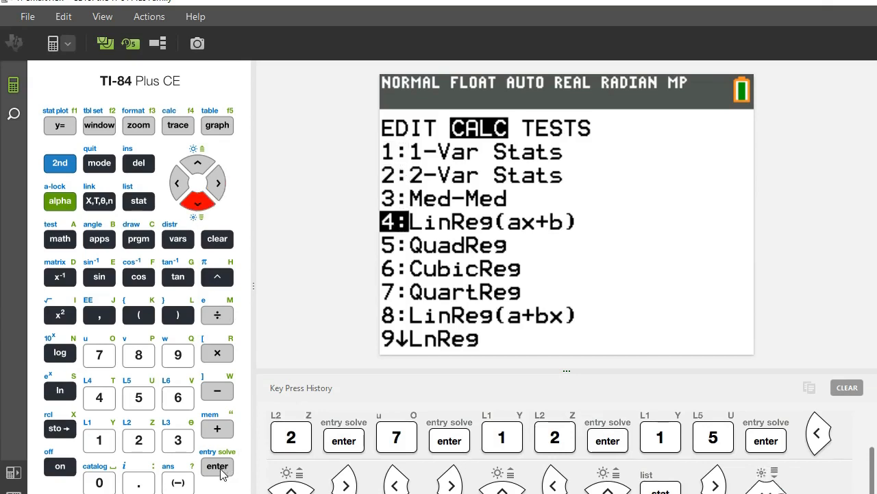
click(216, 466)
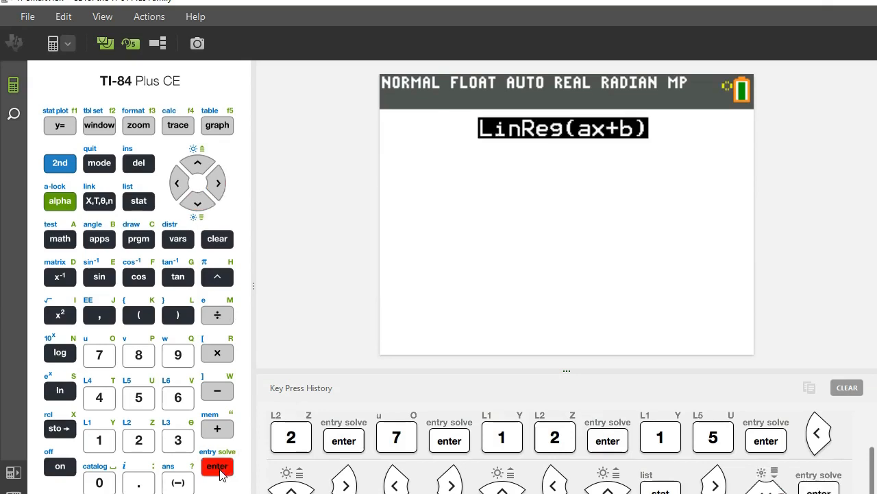
click(217, 466)
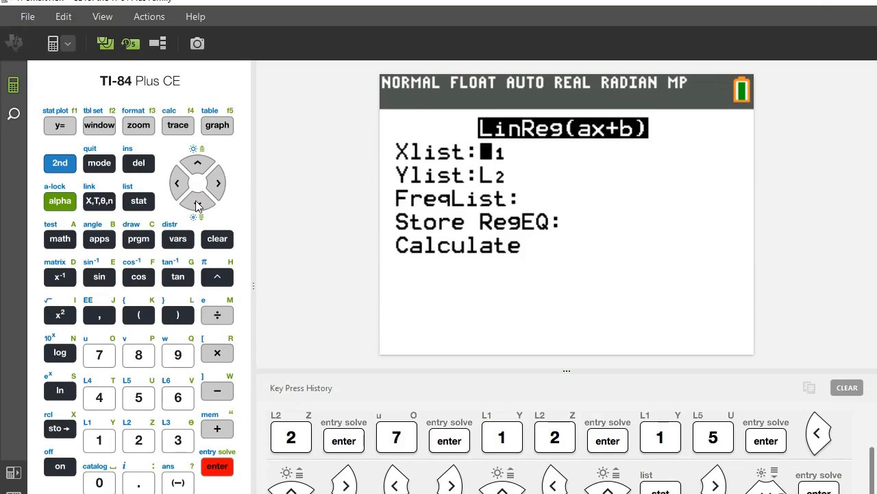
click(198, 203)
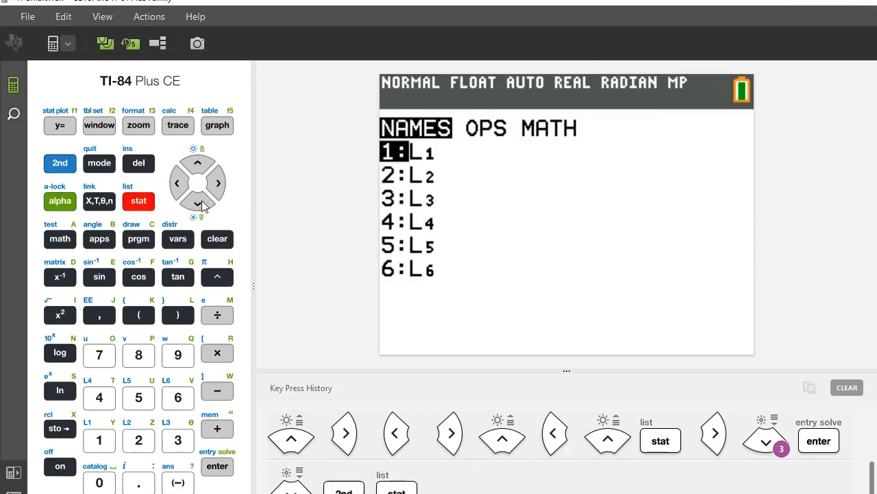
click(198, 205)
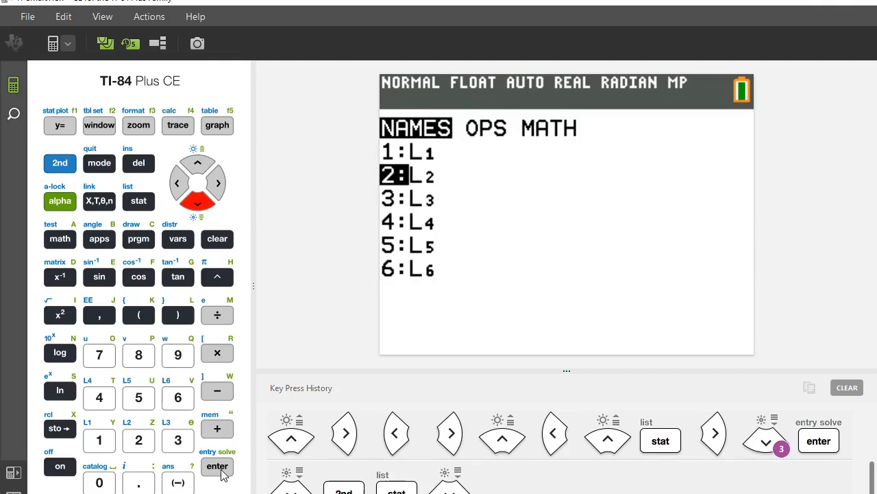
click(218, 467)
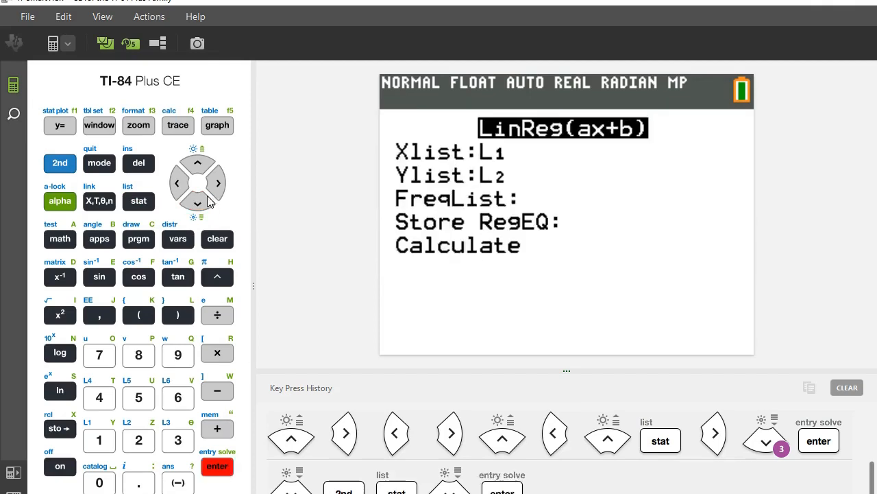
click(198, 202)
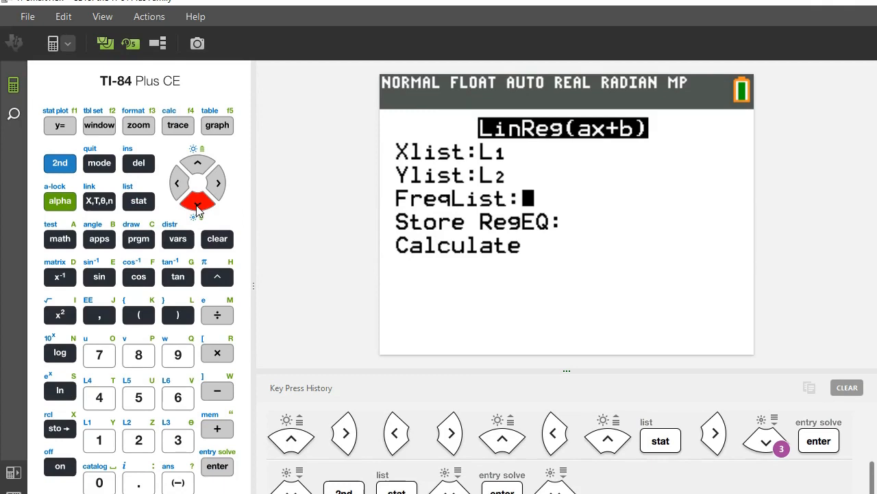
click(197, 203)
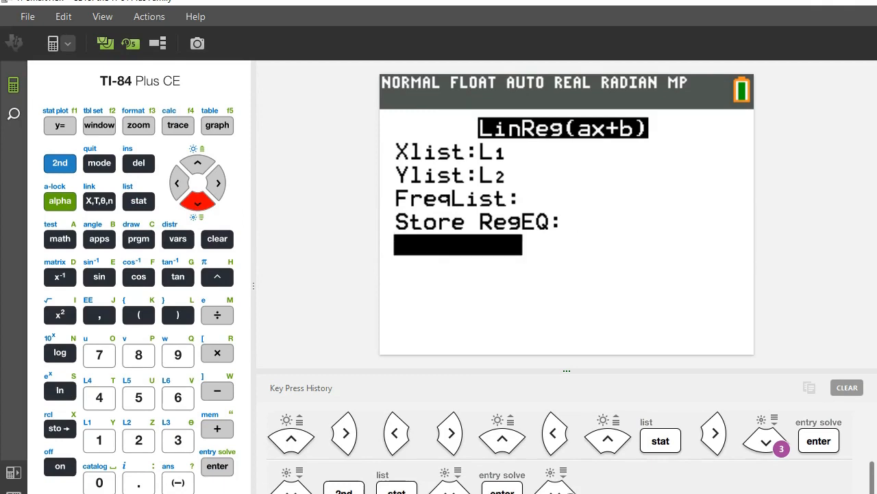
click(217, 466)
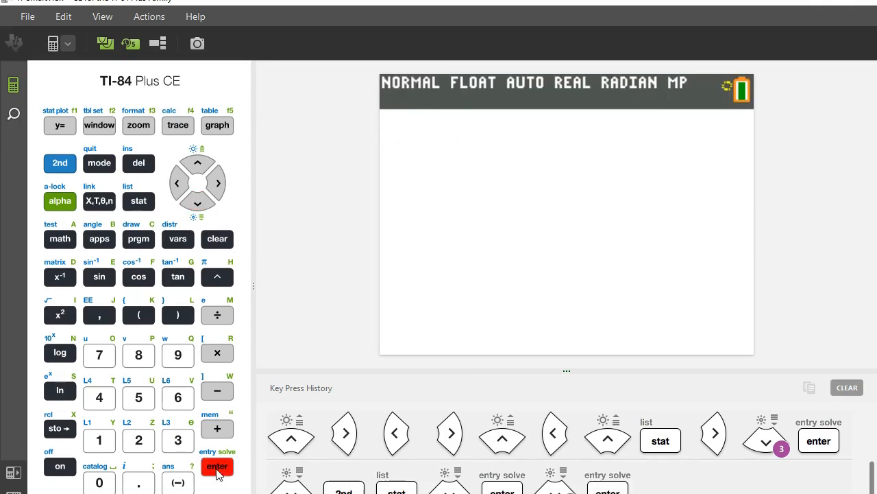
Show the LinReg result a=4.4, b=-2, then return to the STAT menu
click(217, 466)
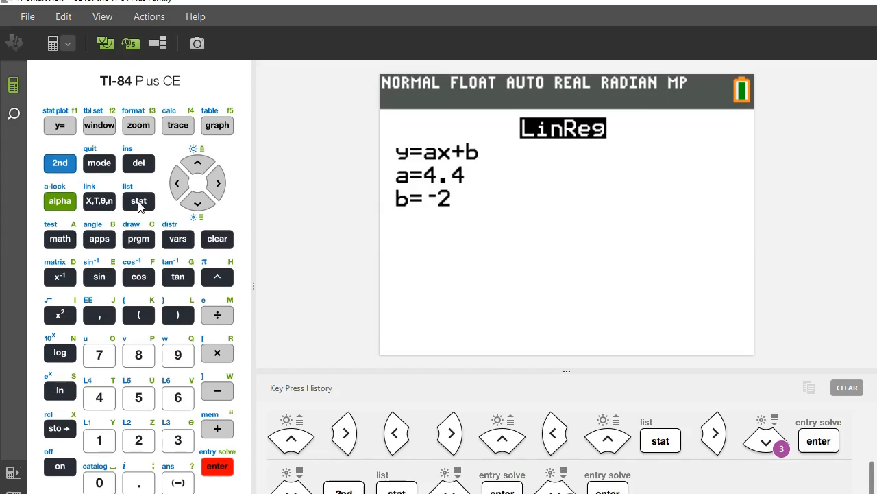
click(139, 201)
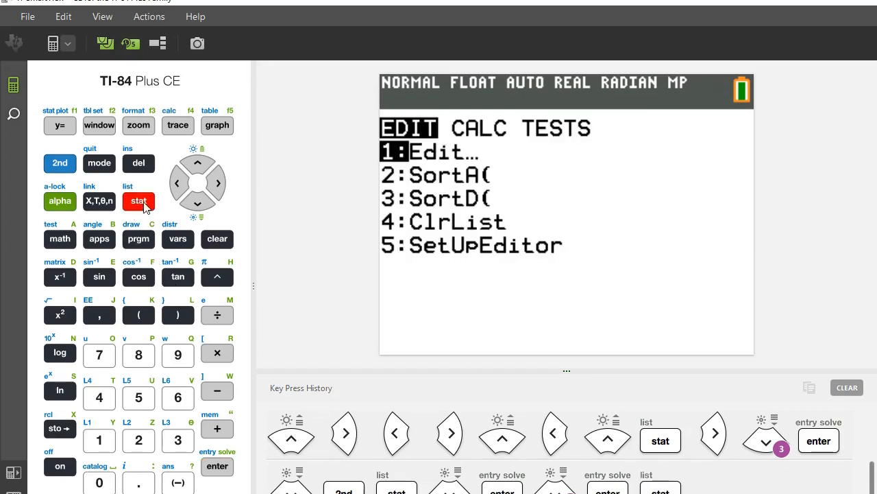
Delete L1's values in the list editor, keeping L2 (2, 7, 12, 15), and select the L2 header
click(217, 466)
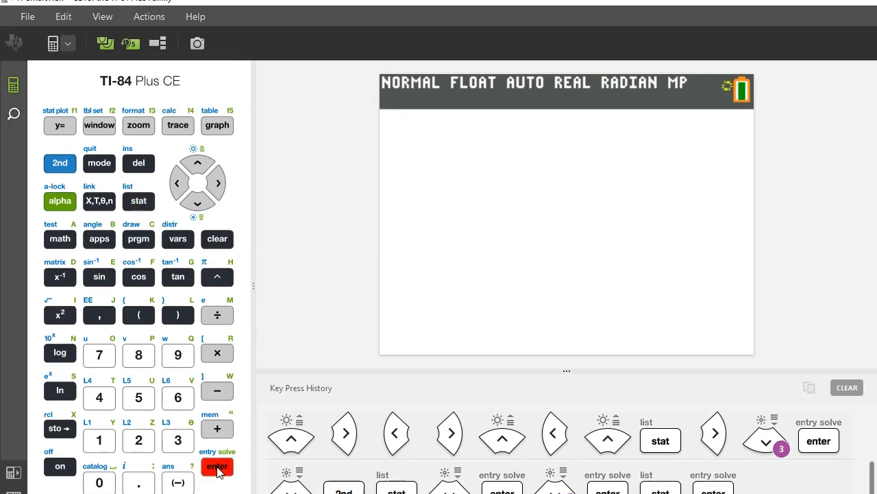
click(139, 201)
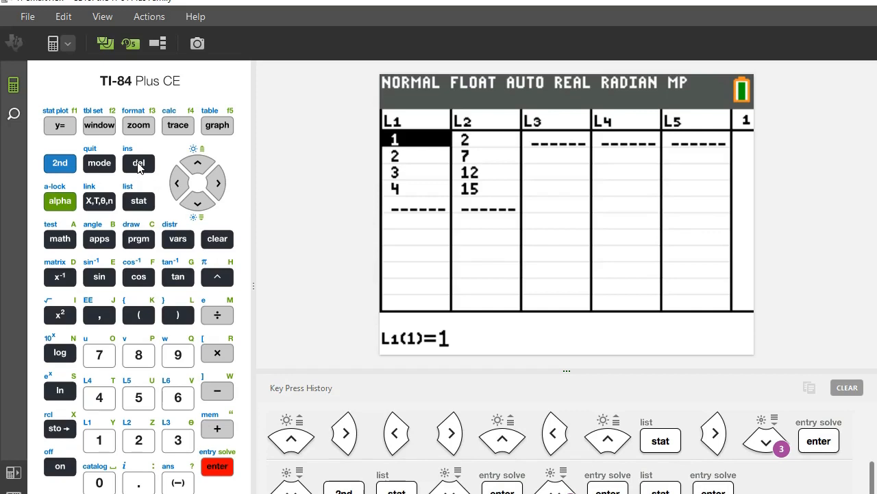
click(138, 163)
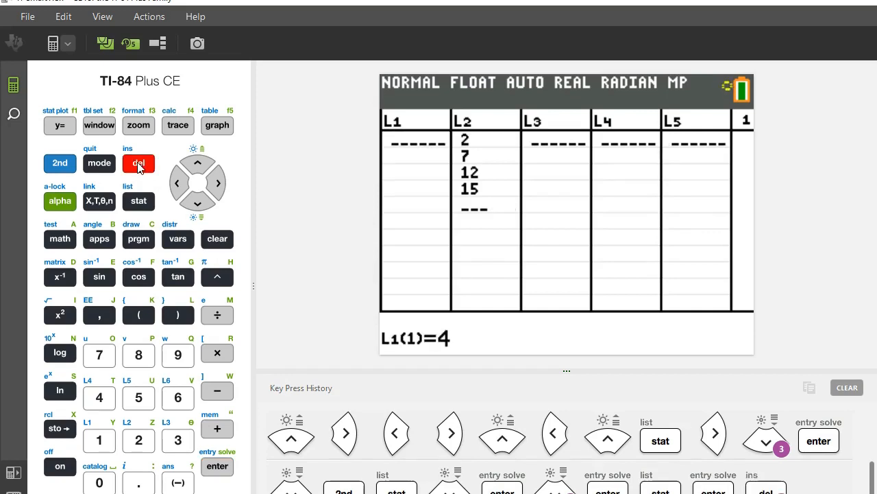
click(217, 183)
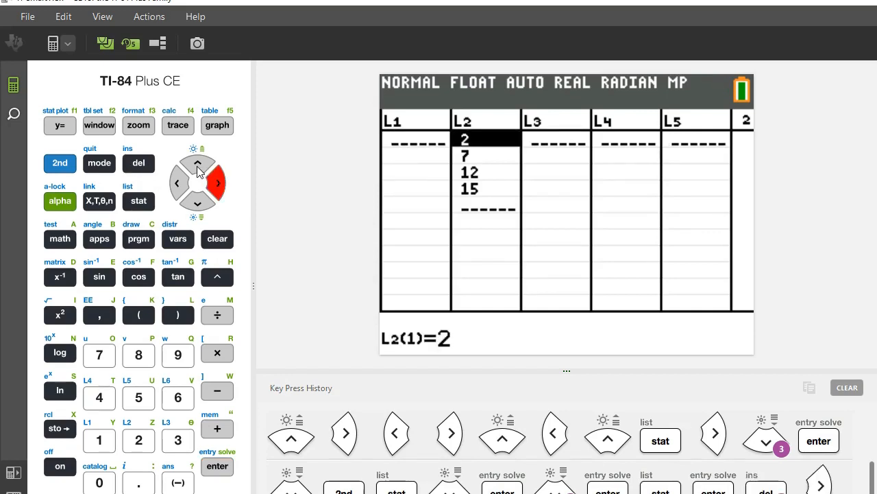
click(198, 162)
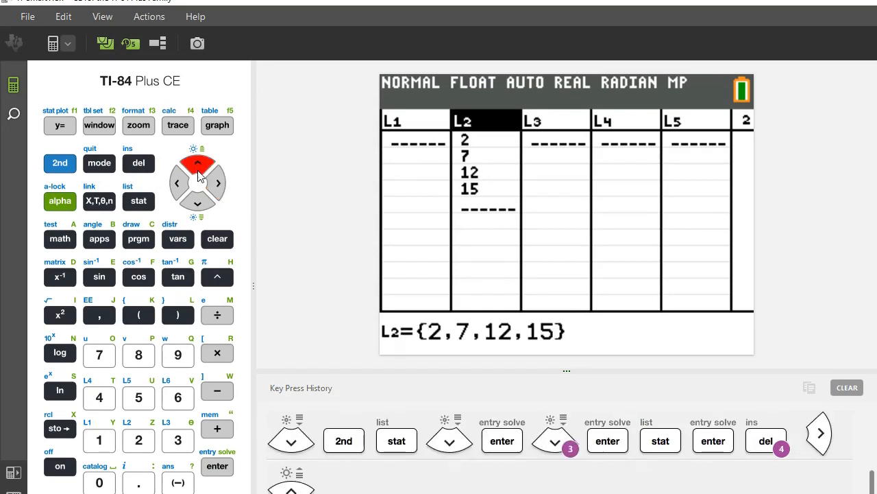